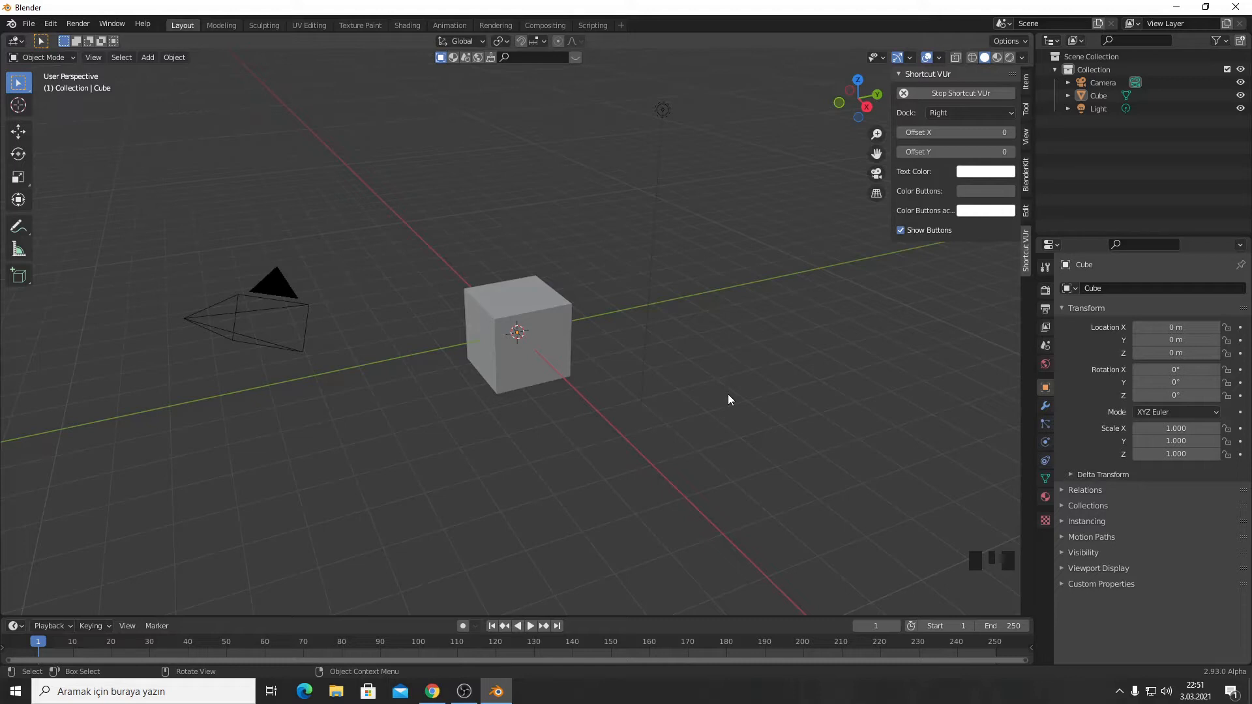
Switch from Blender to Chrome and browse the Jayanam YouTube channel's uploaded videos.
right_click(727, 399)
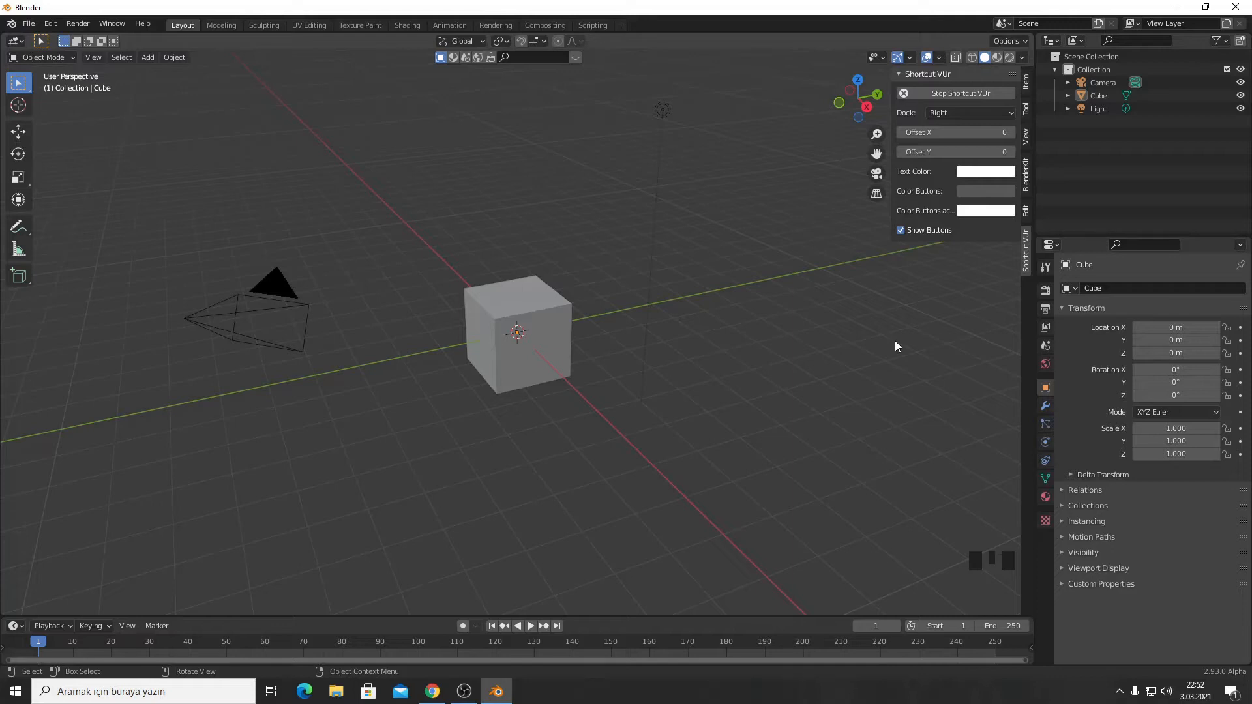
mouse_move(696, 510)
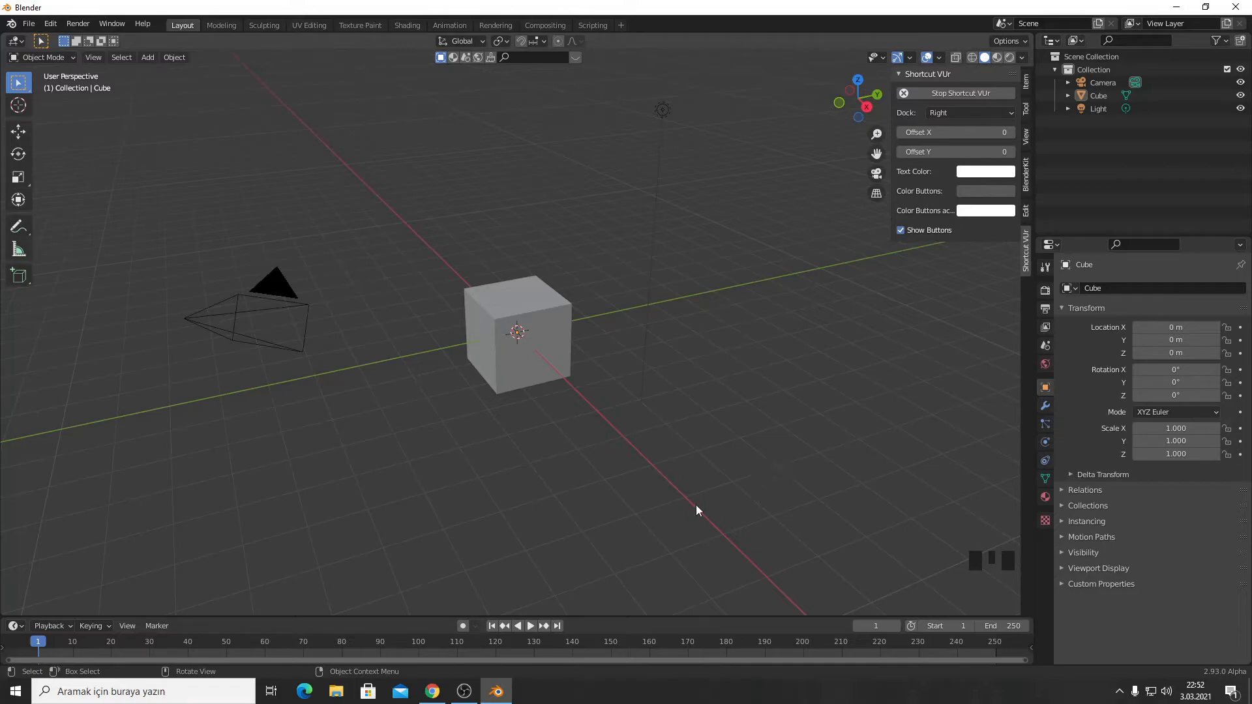
click(431, 691)
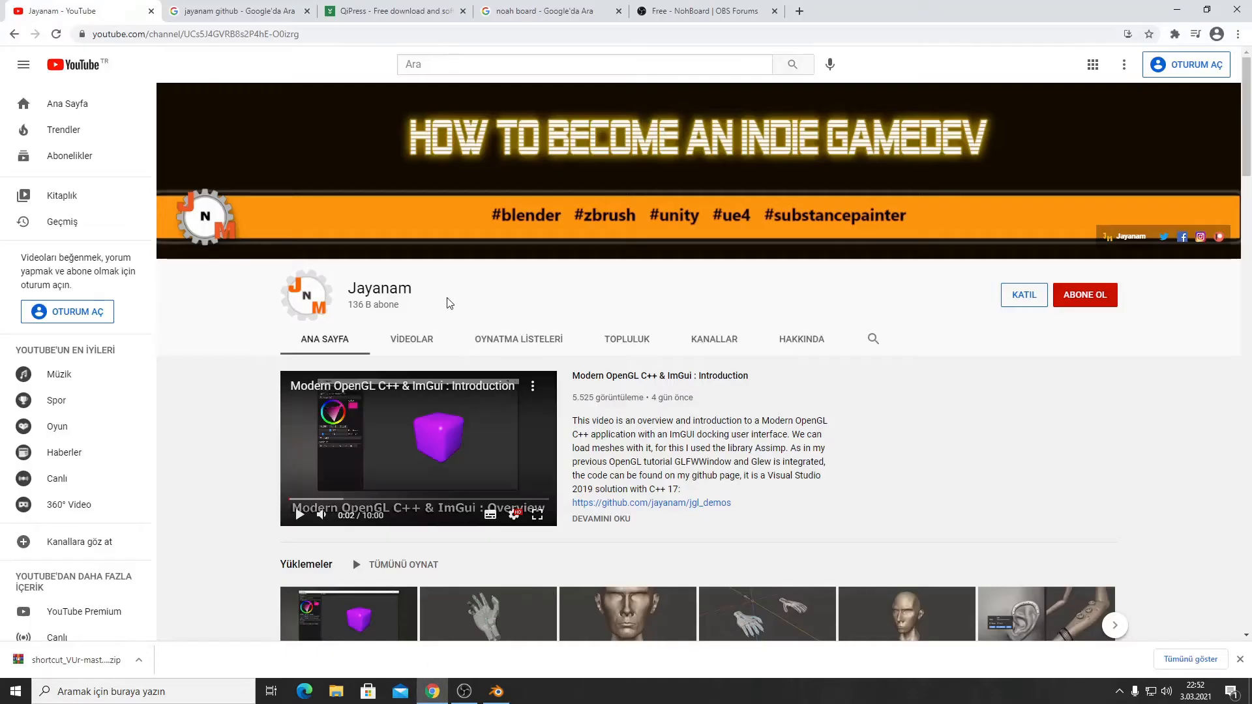
mouse_move(796, 201)
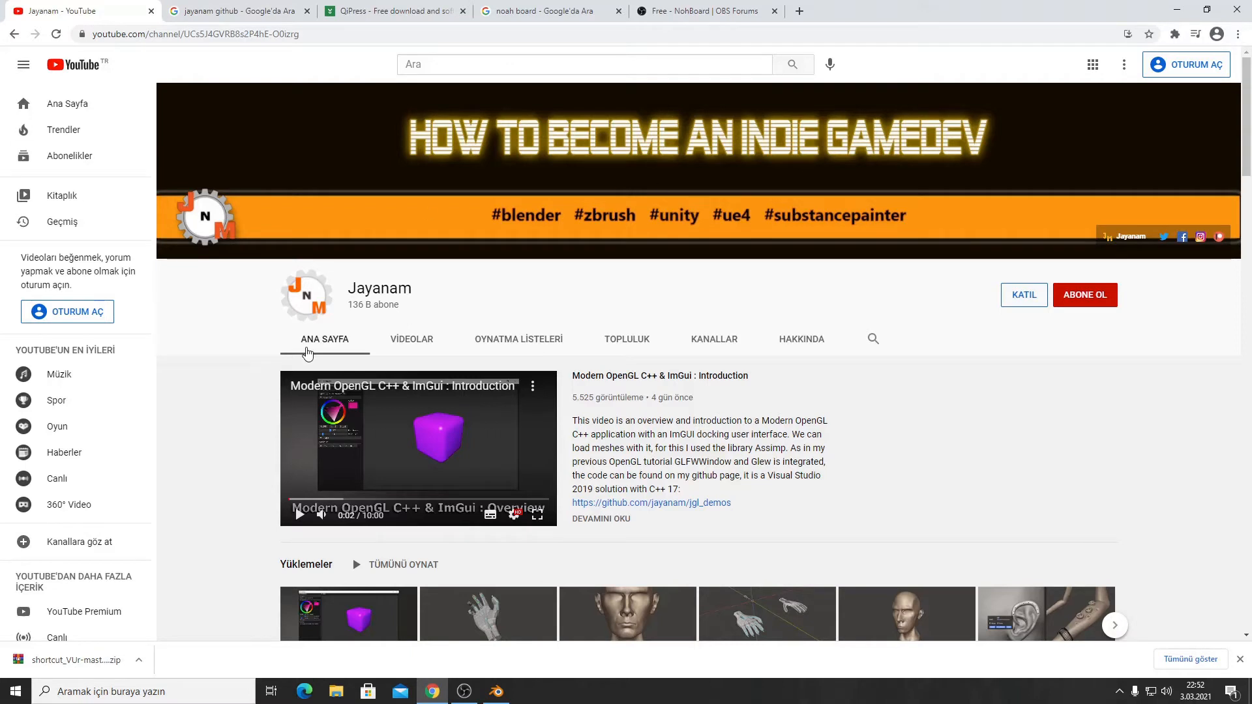
mouse_move(456, 347)
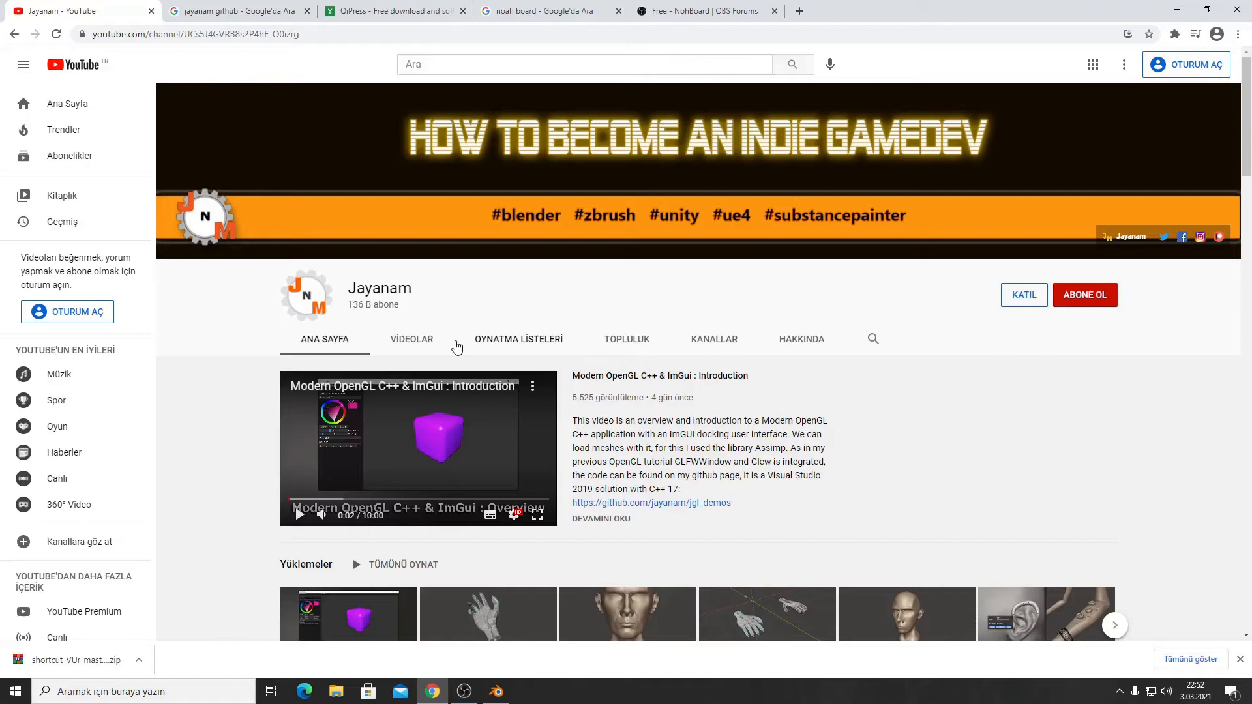
scroll(down, 3)
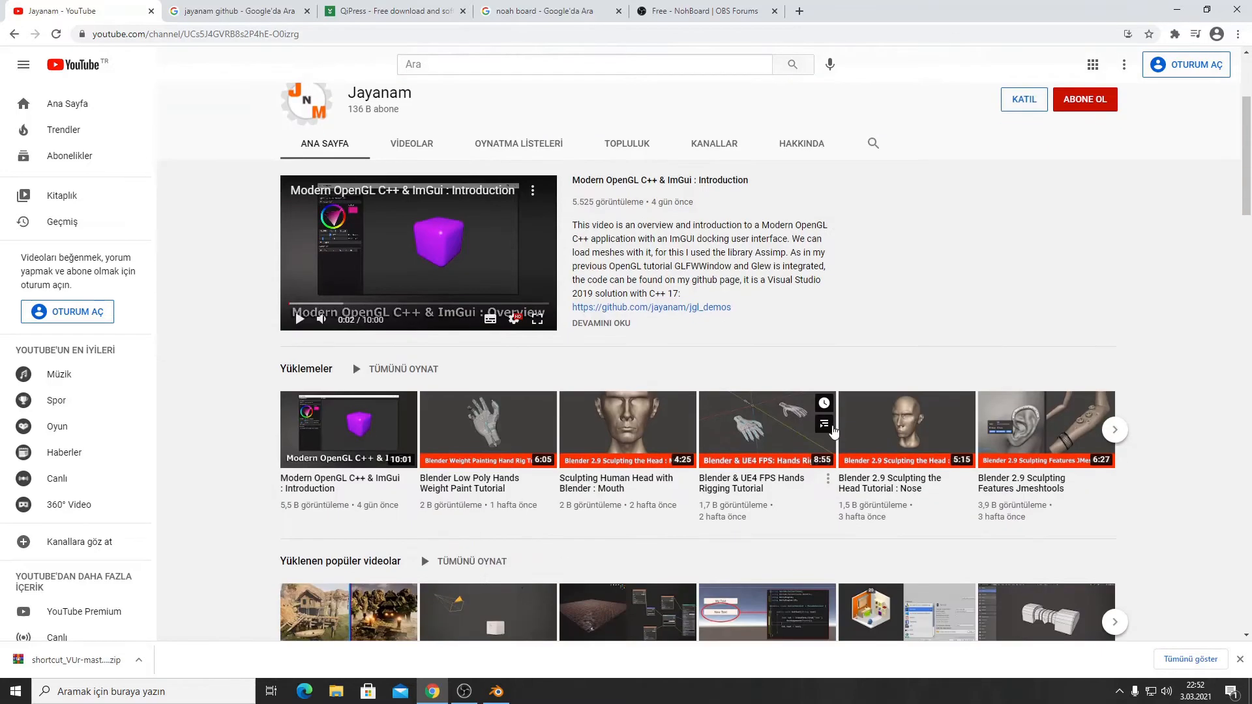
scroll(down, 3)
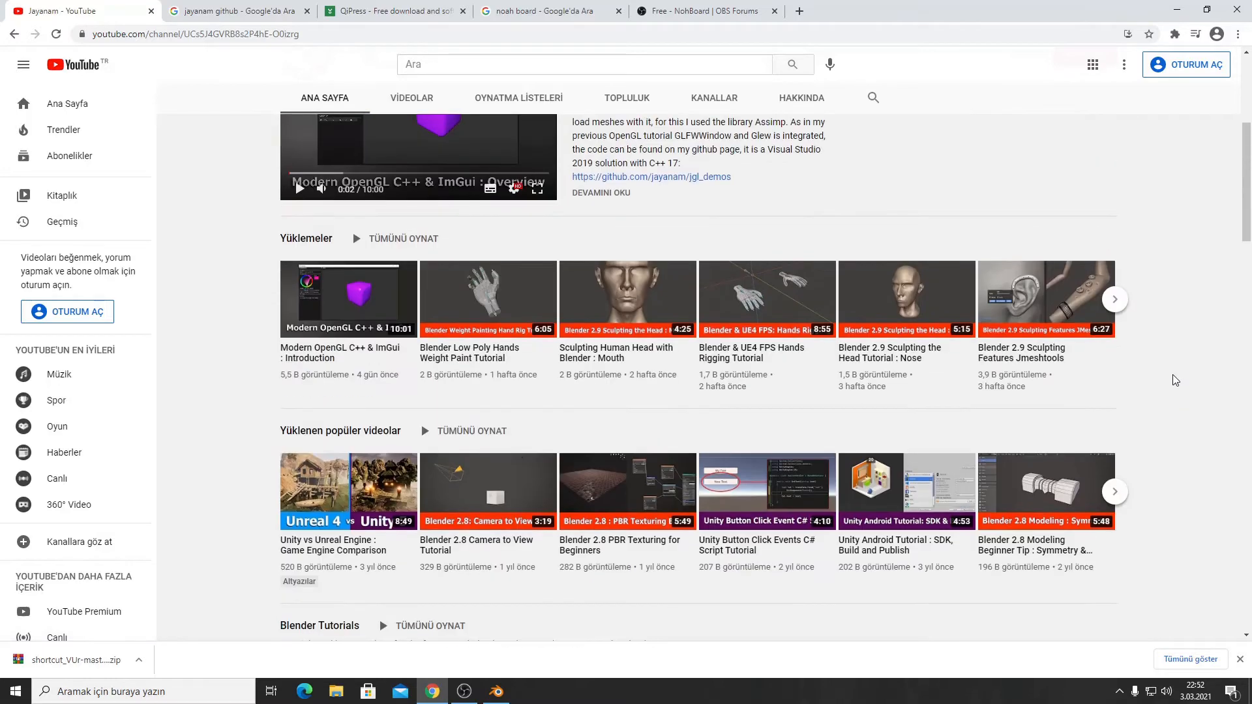
Reach the jayanam/shortcut_VUr GitHub repository from the Google search results.
click(236, 12)
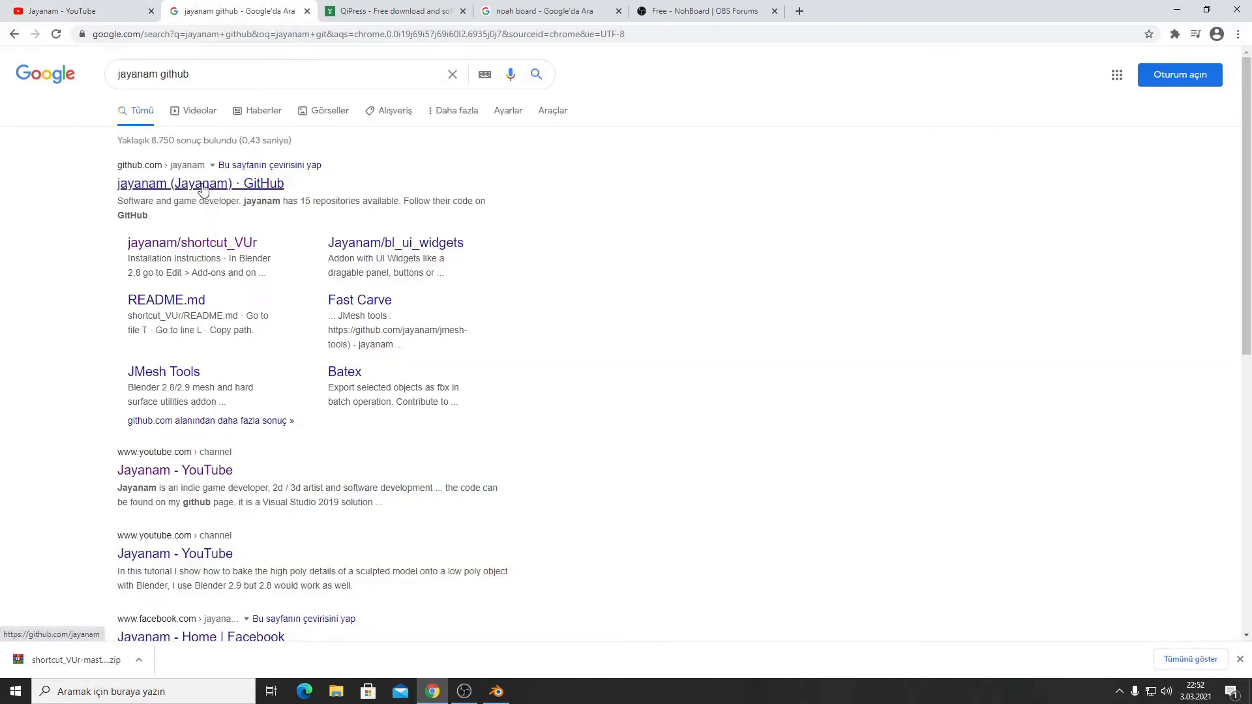
click(192, 243)
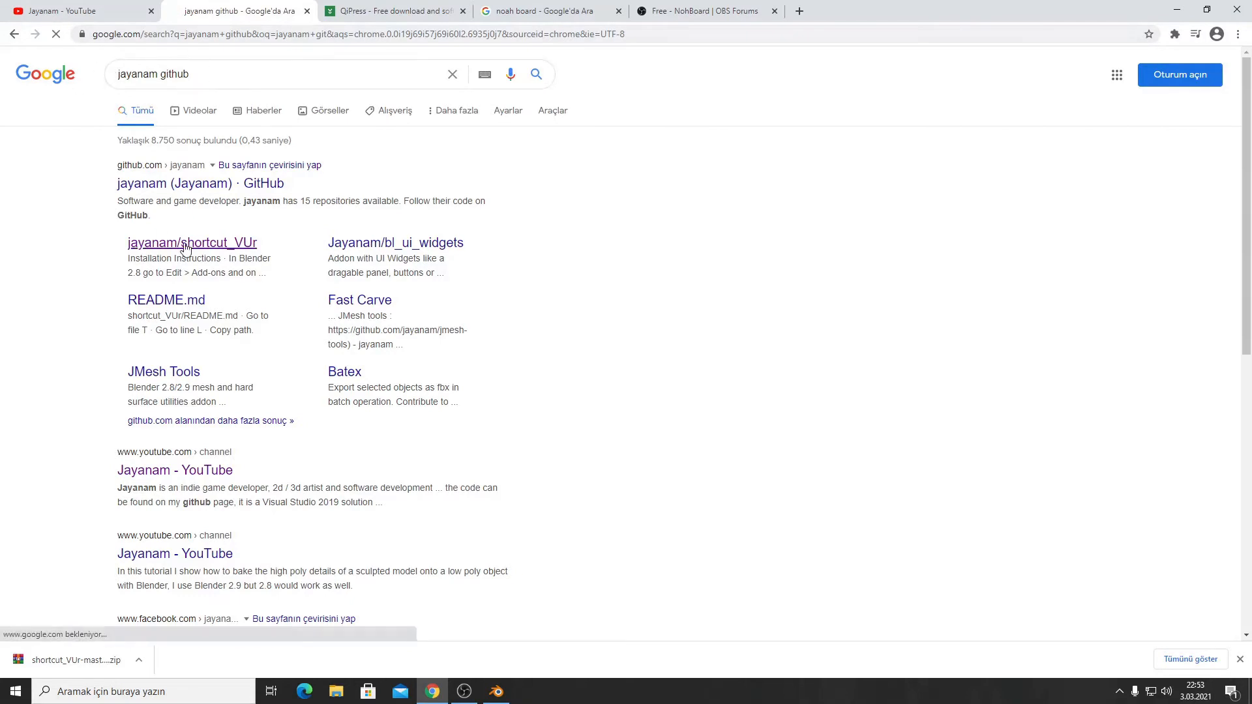
click(192, 242)
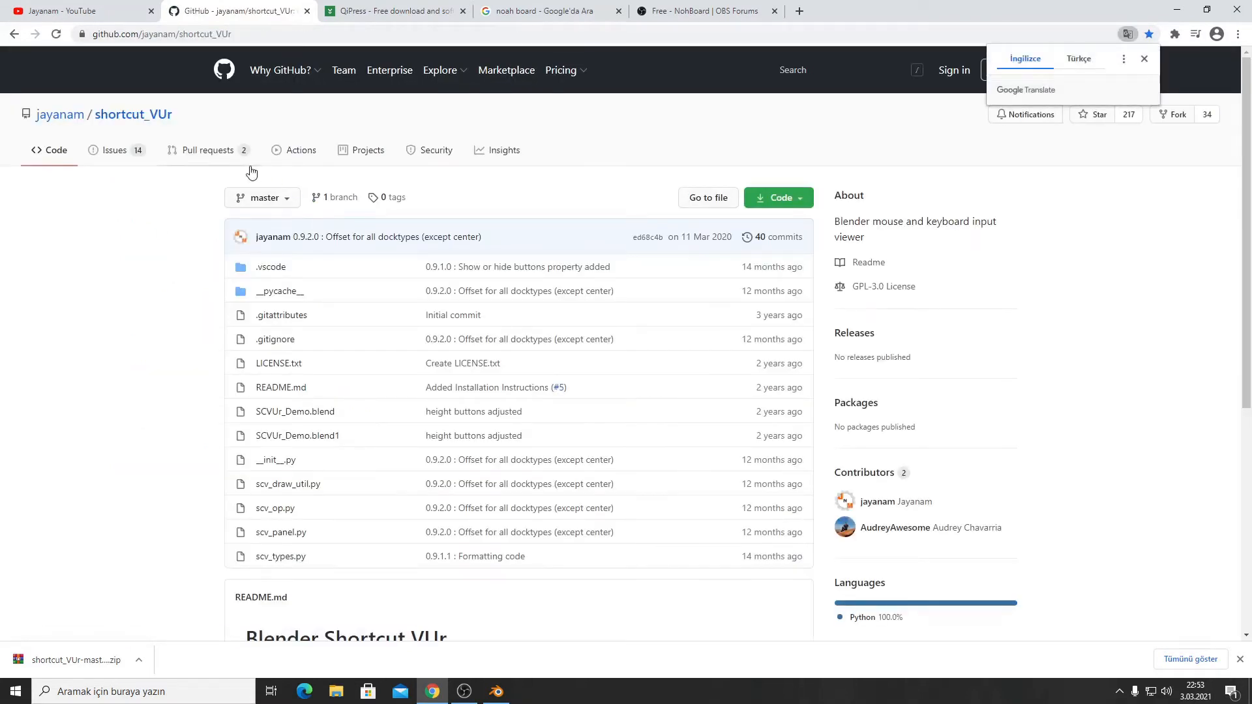
mouse_move(777, 197)
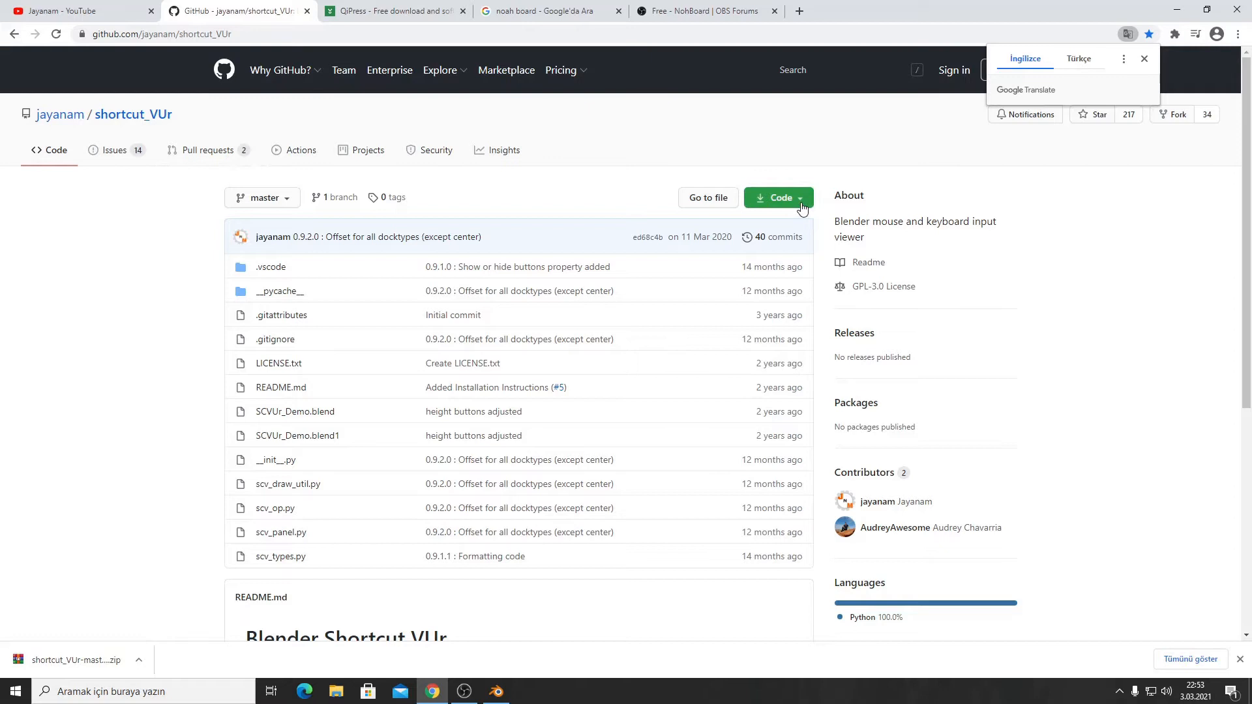
Download the shortcut_VUr repository as a ZIP archive via the green Code button.
click(776, 196)
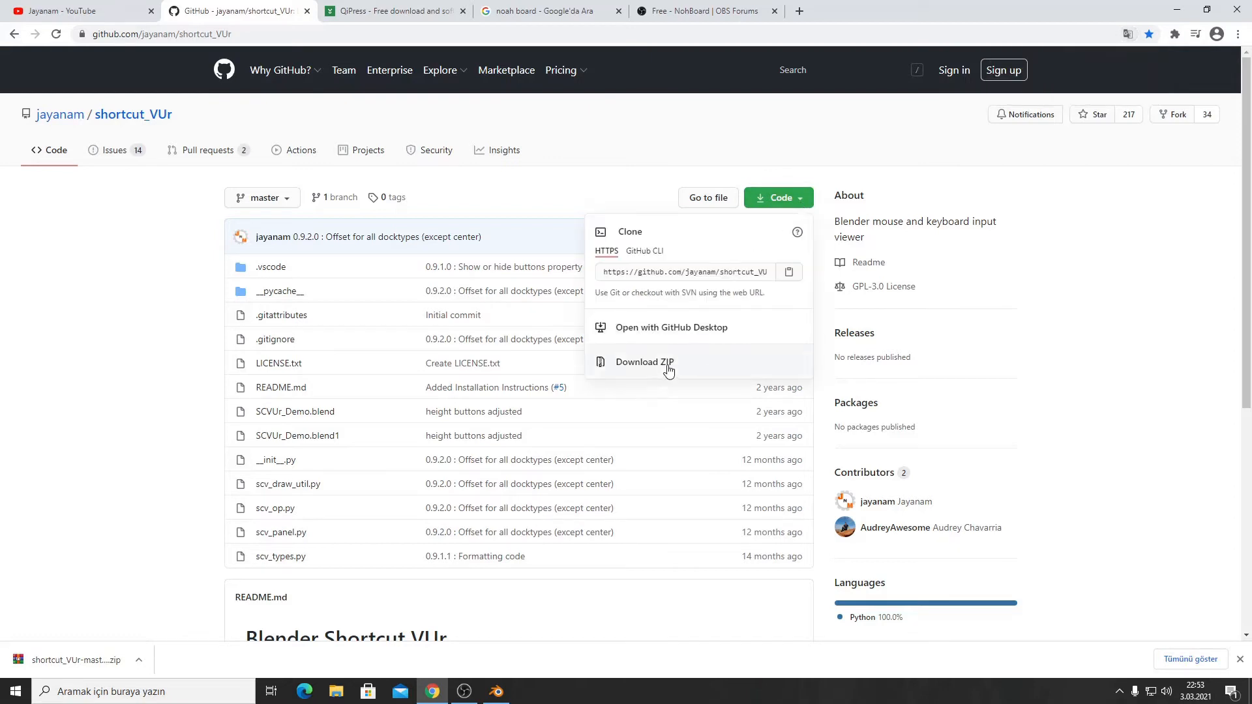
click(643, 361)
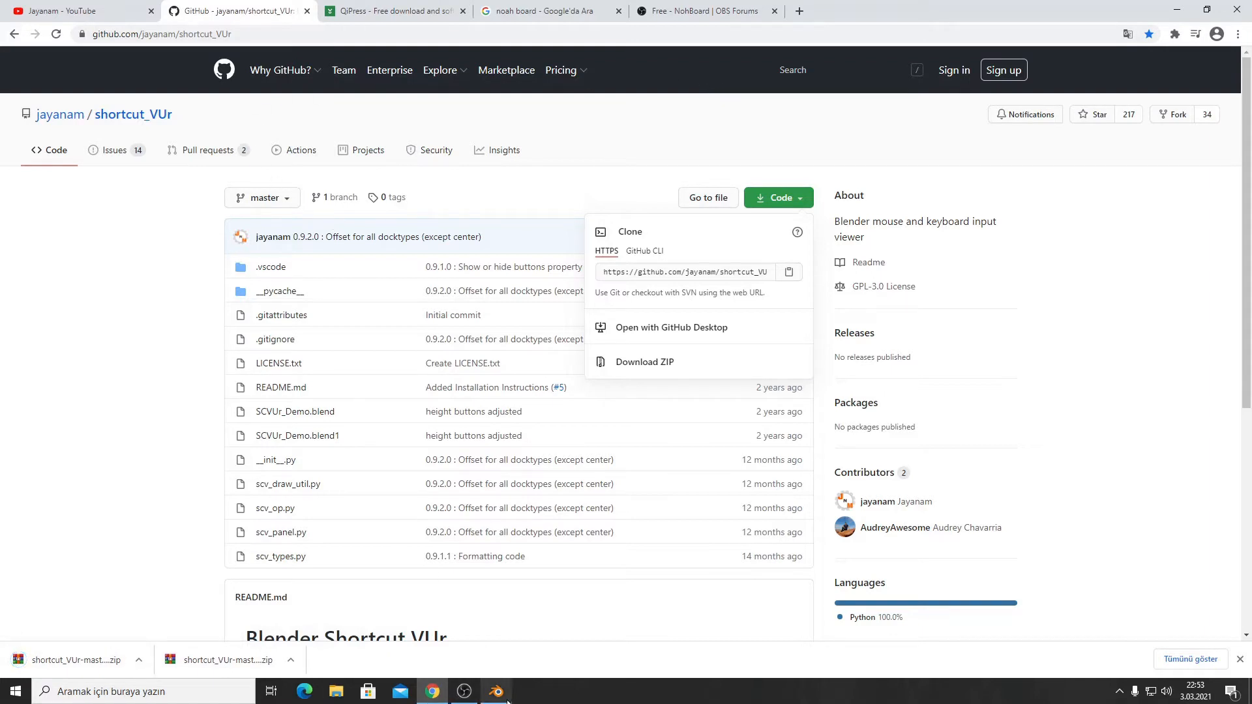
Install shortcut_VUr-master (1).zip as an add-on from Blender's Preferences and close them.
click(495, 691)
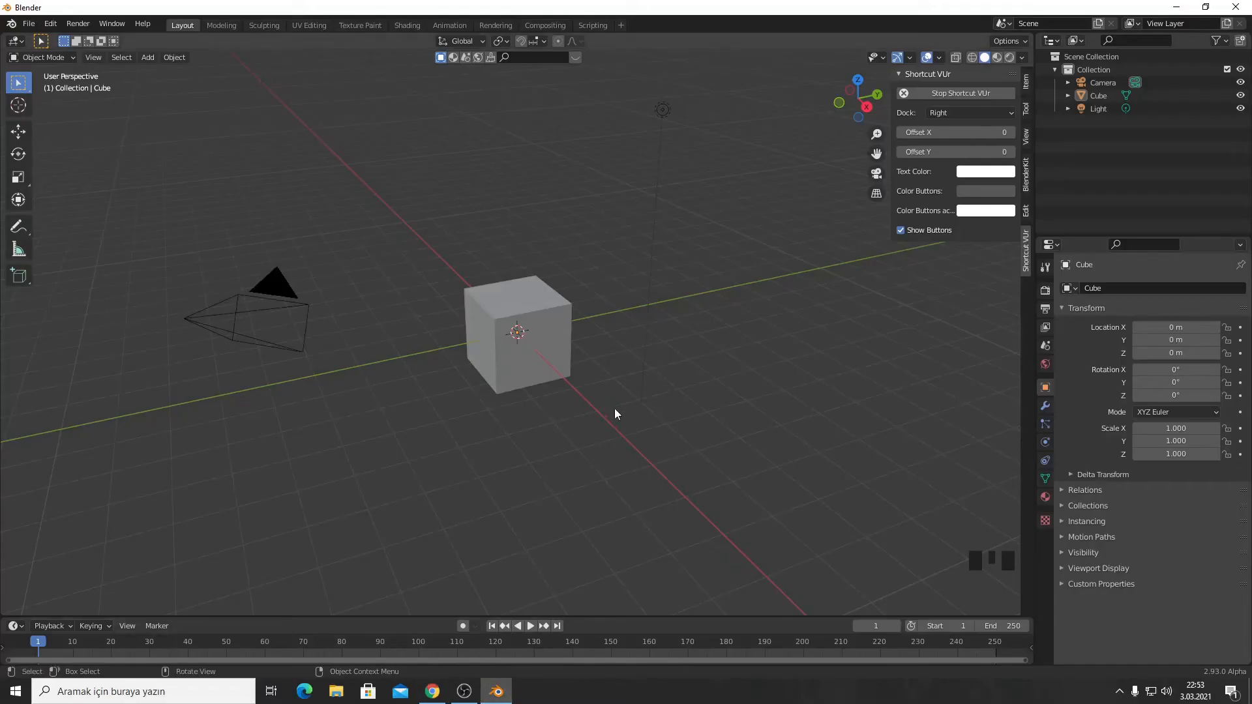
click(50, 24)
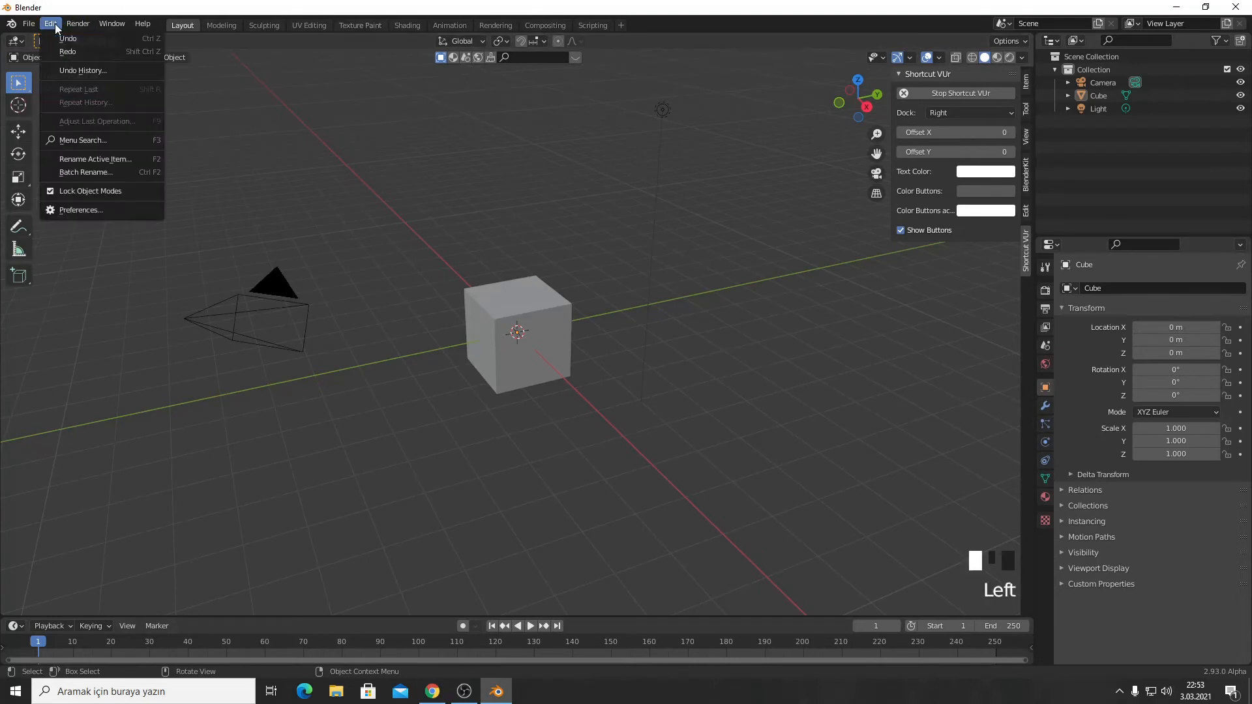
click(80, 208)
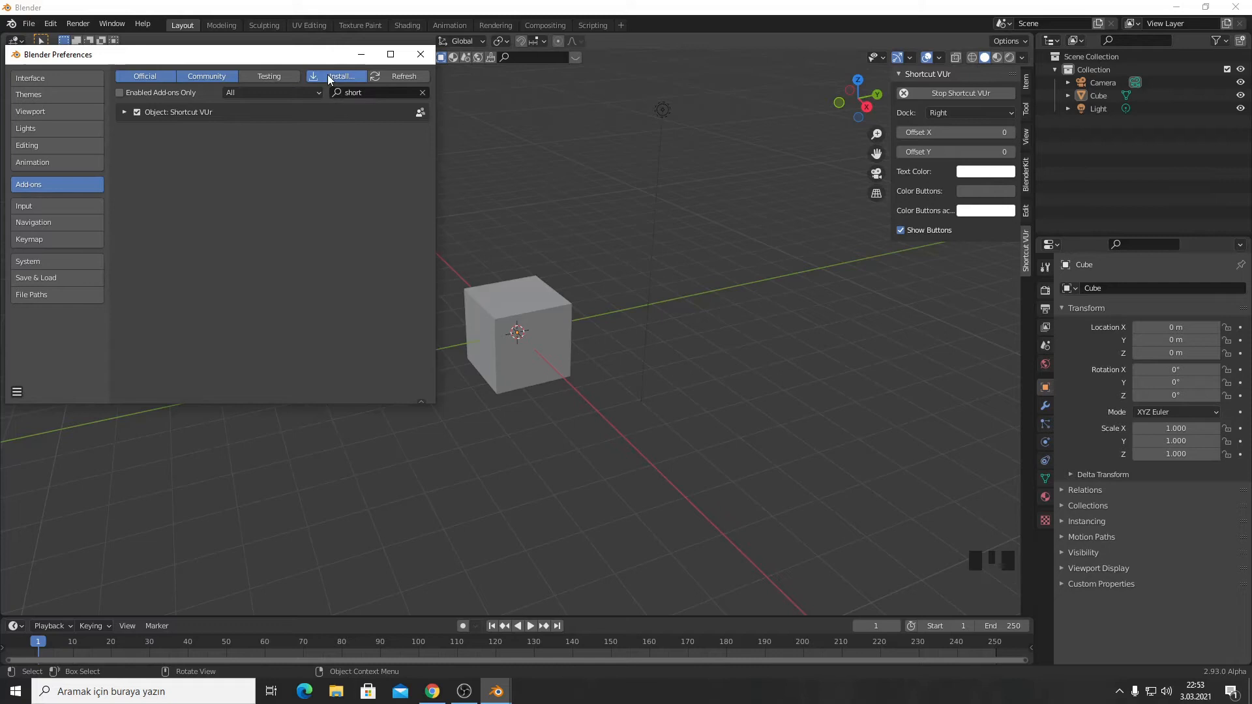
click(339, 76)
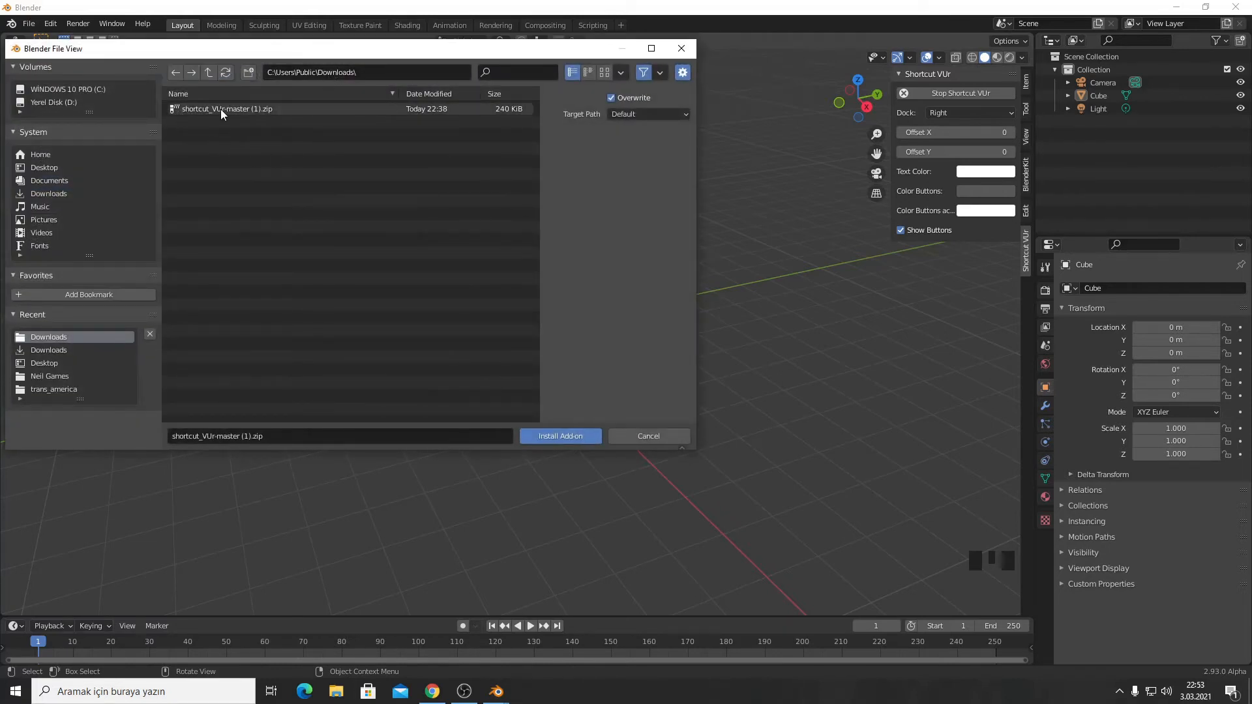
click(227, 108)
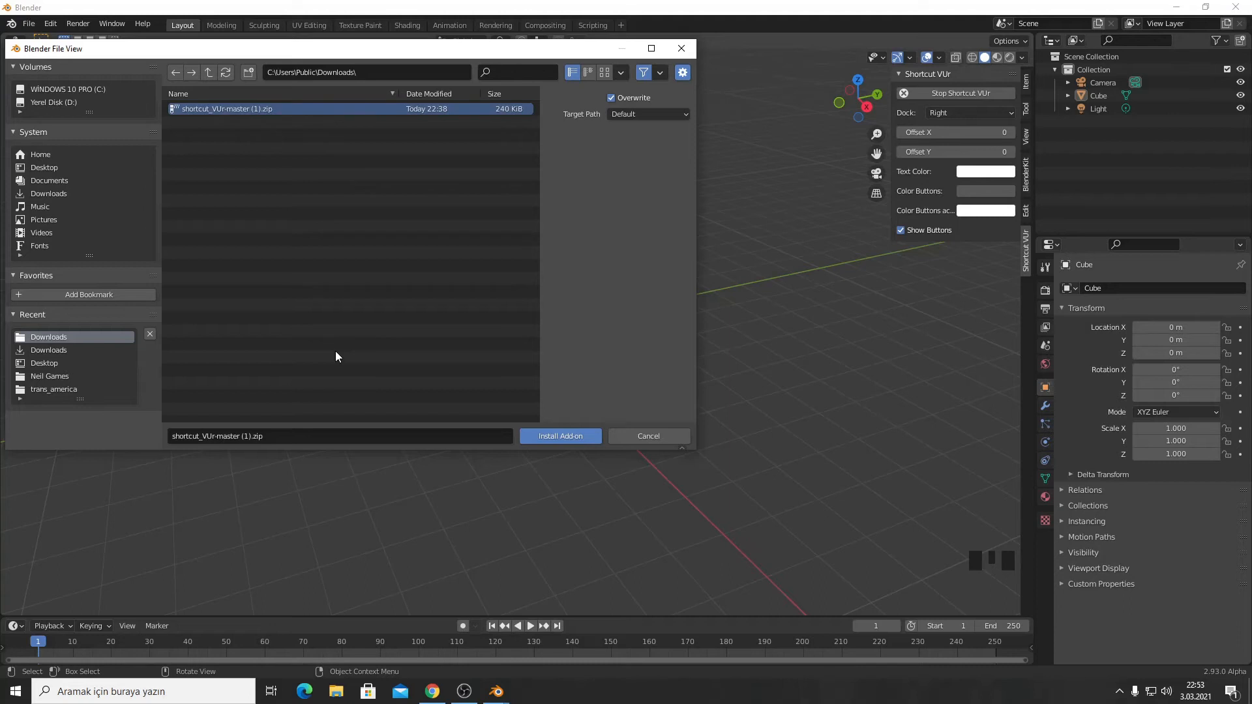
click(559, 436)
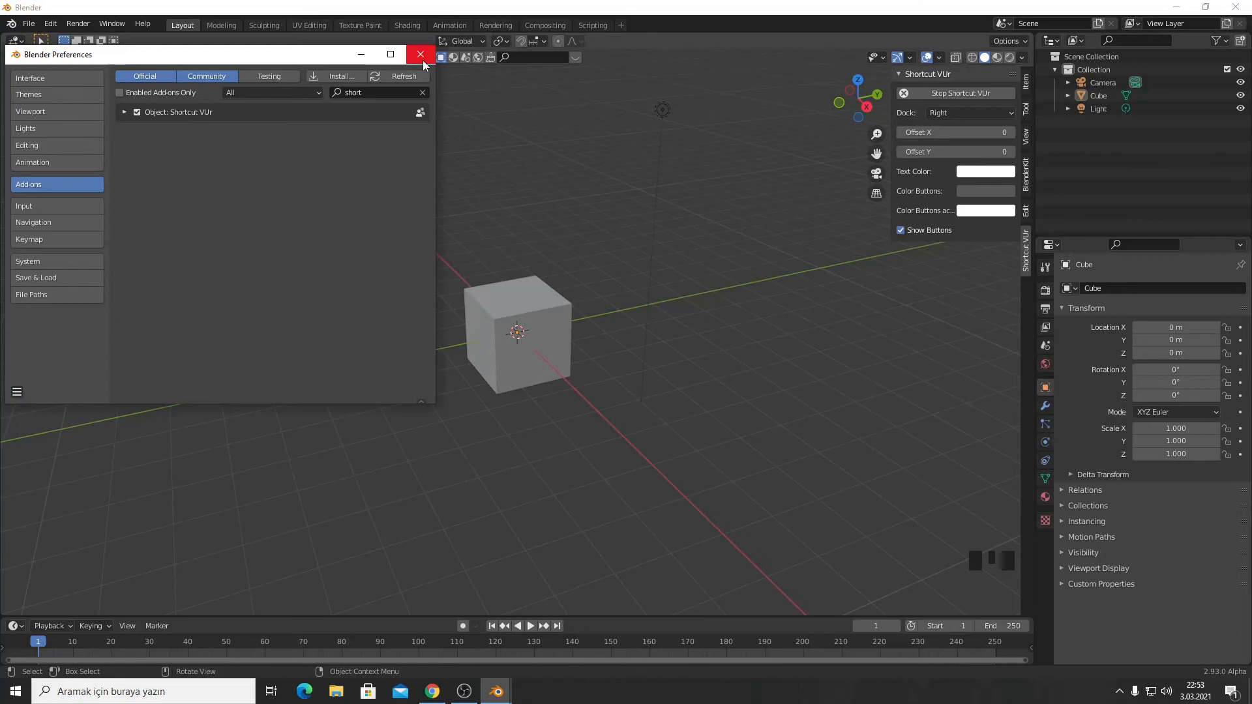
click(422, 55)
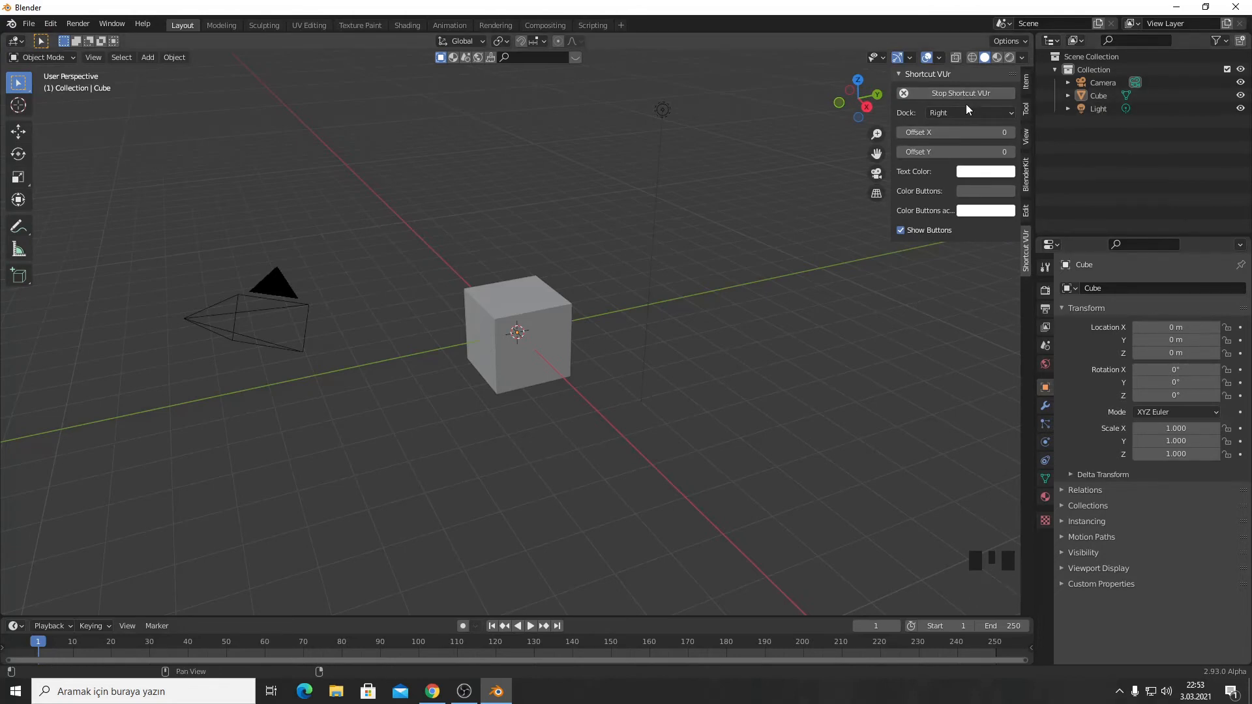
Try the overlay's Dock side setting and the active-button colour swatch in the Shortcut VUr sidebar.
click(968, 112)
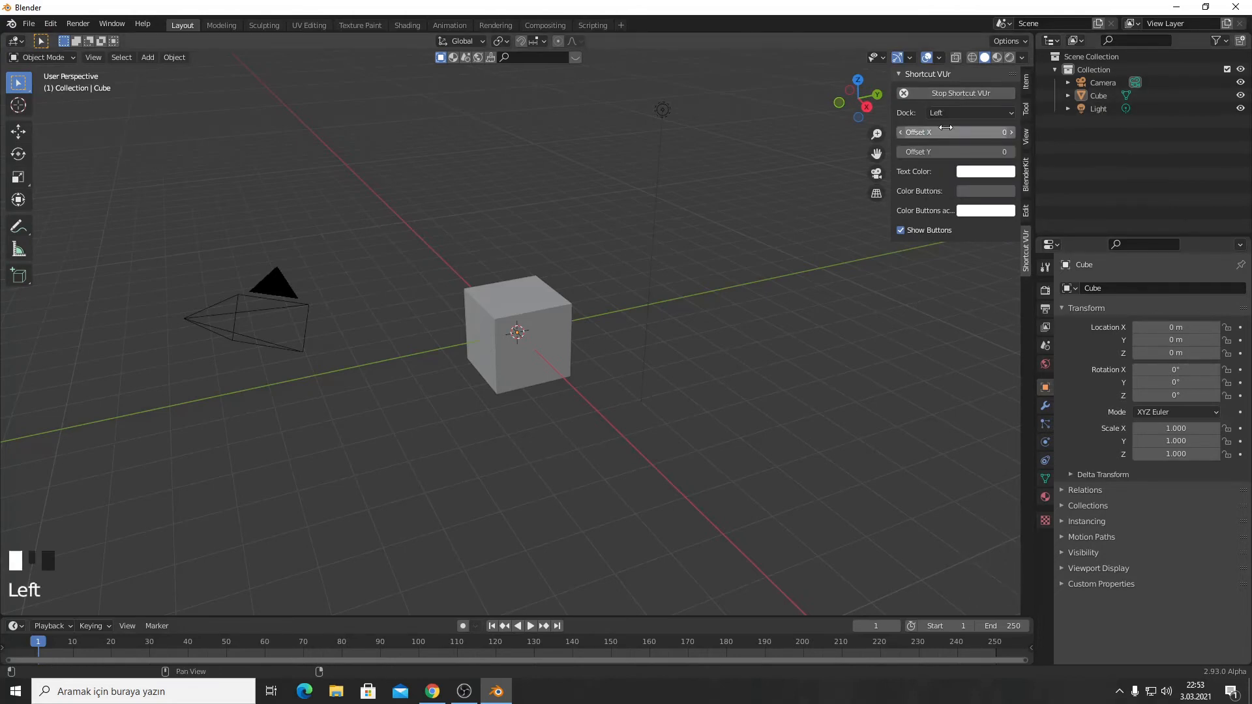
click(970, 112)
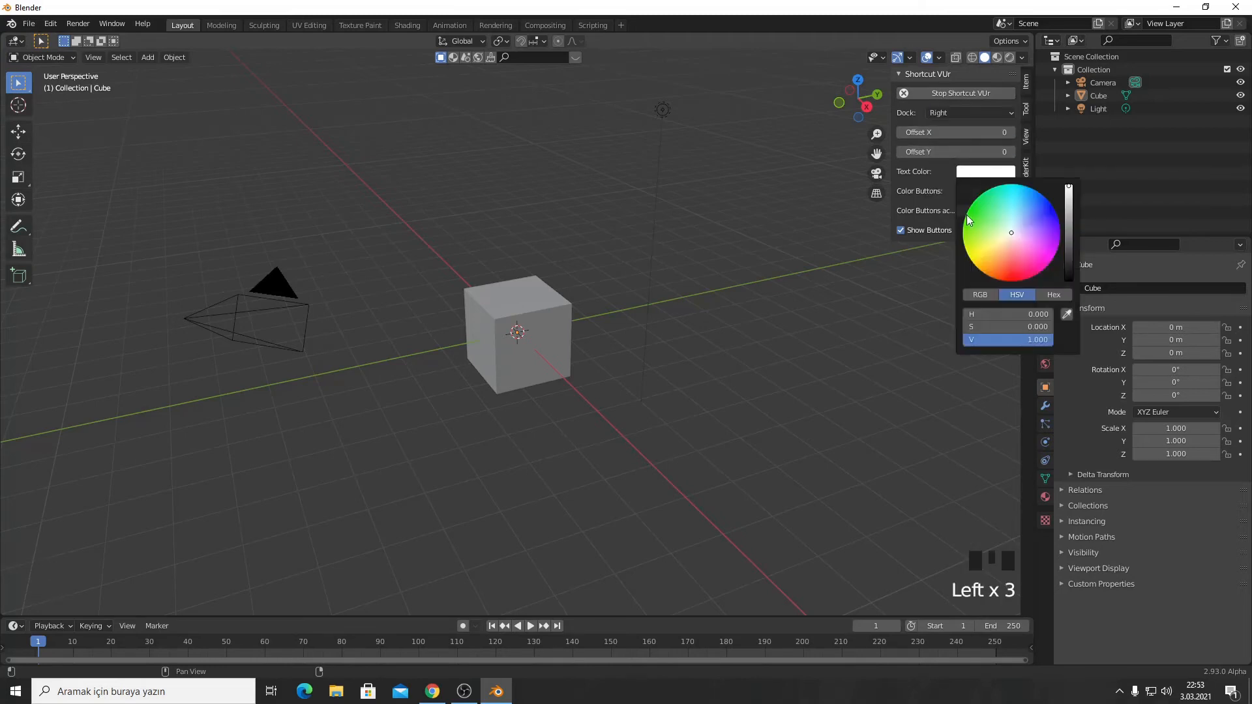
click(976, 200)
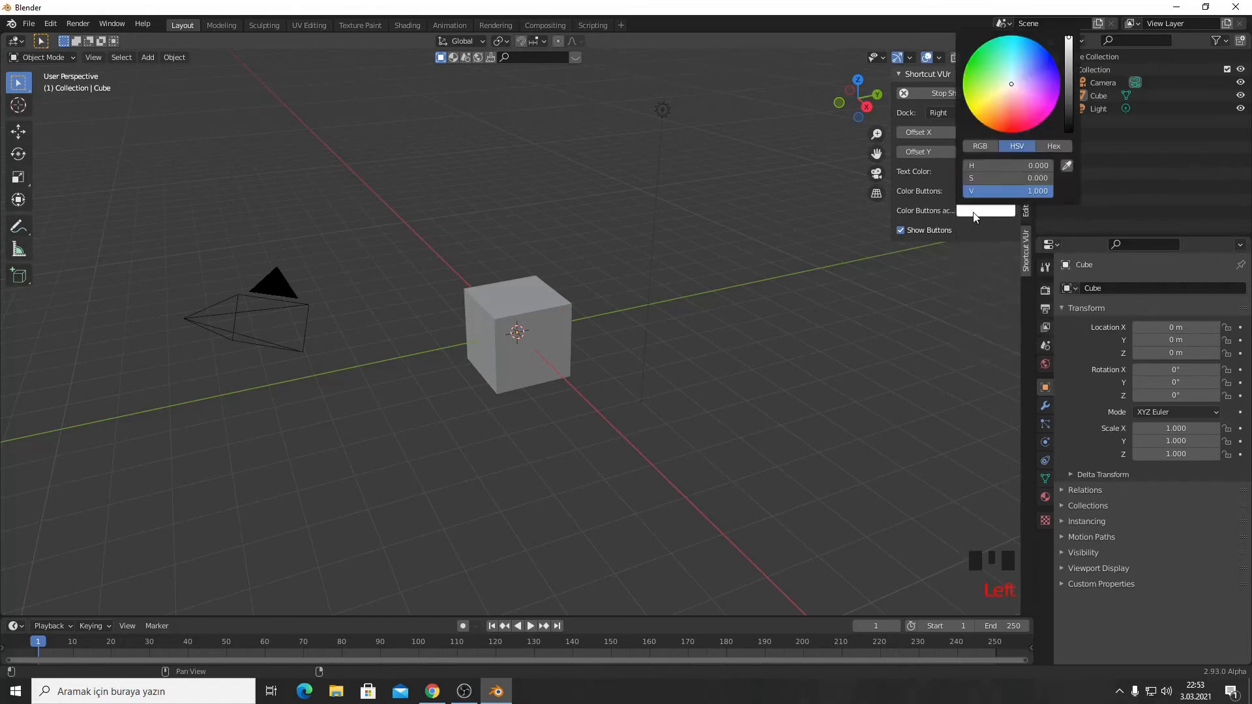
click(978, 112)
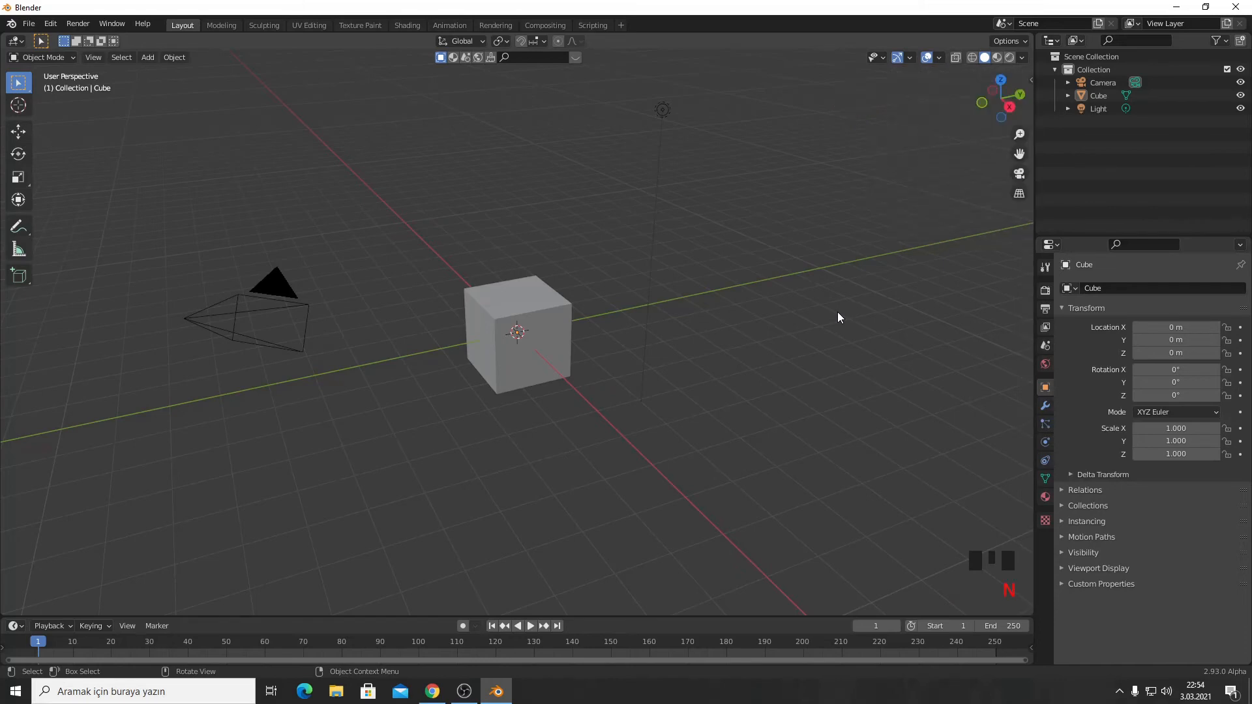
mouse_move(803, 343)
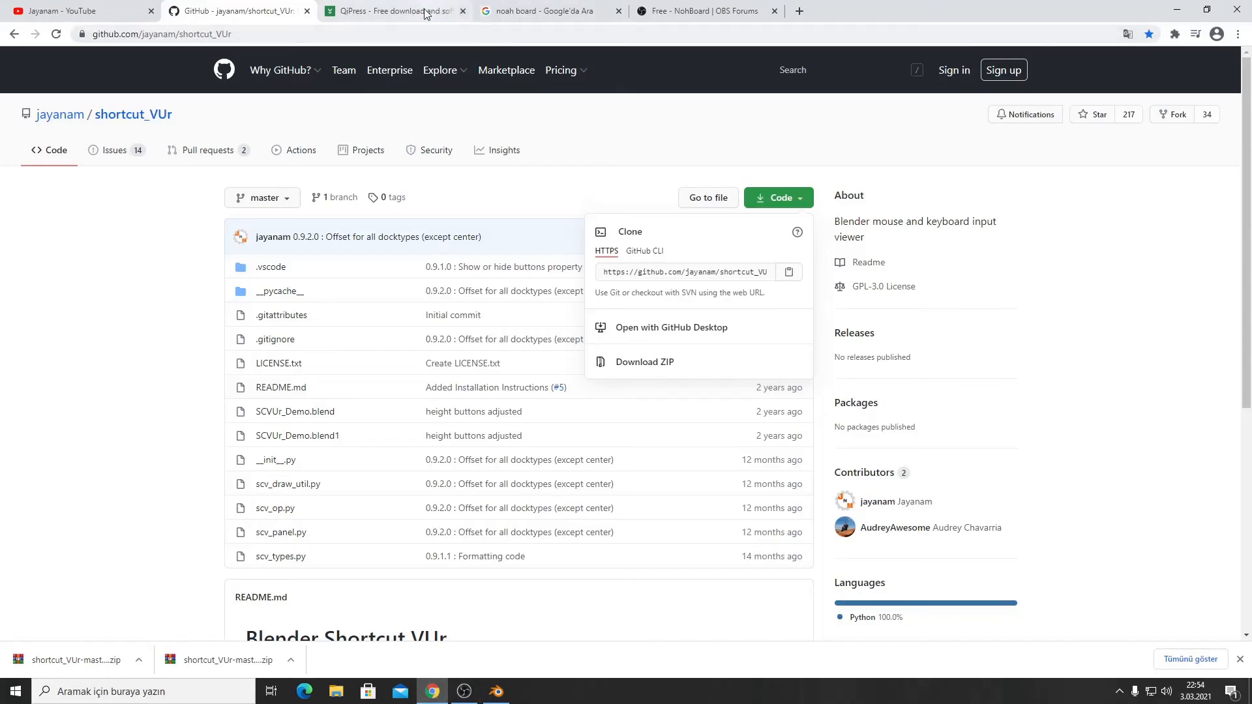
click(392, 11)
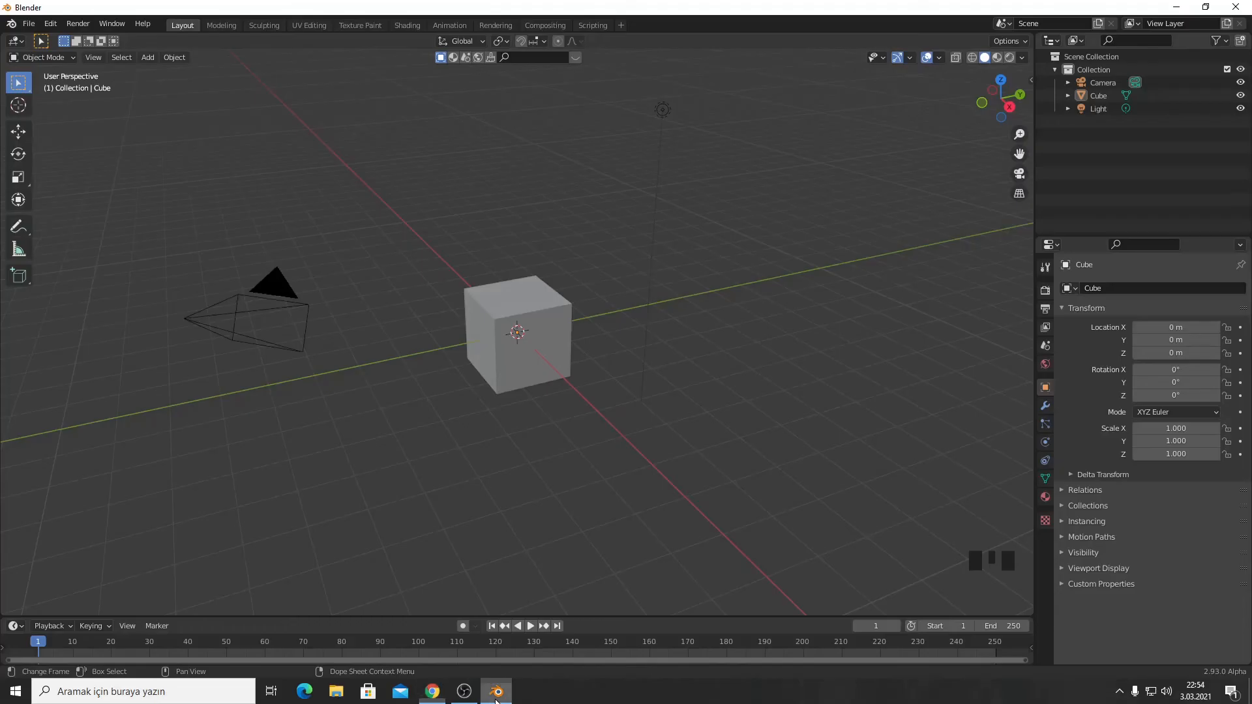
mouse_move(666, 465)
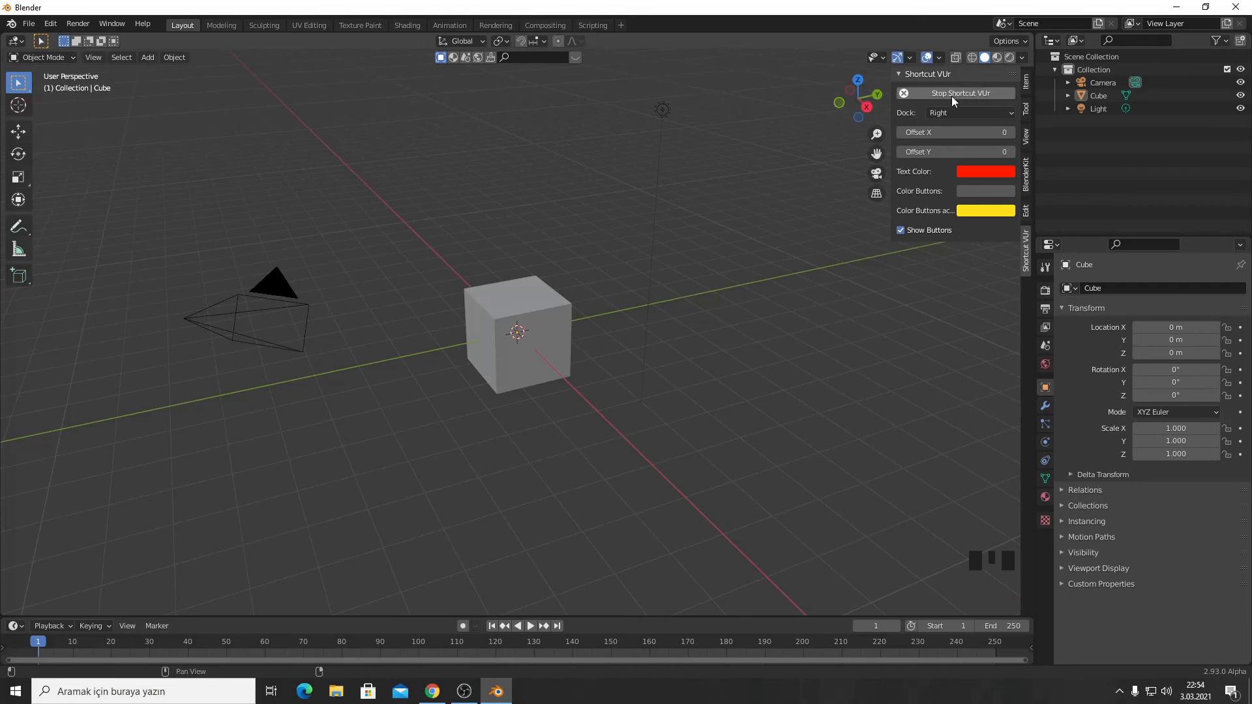
Stop and restart the Shortcut VUr overlay so the new colours take effect.
click(955, 93)
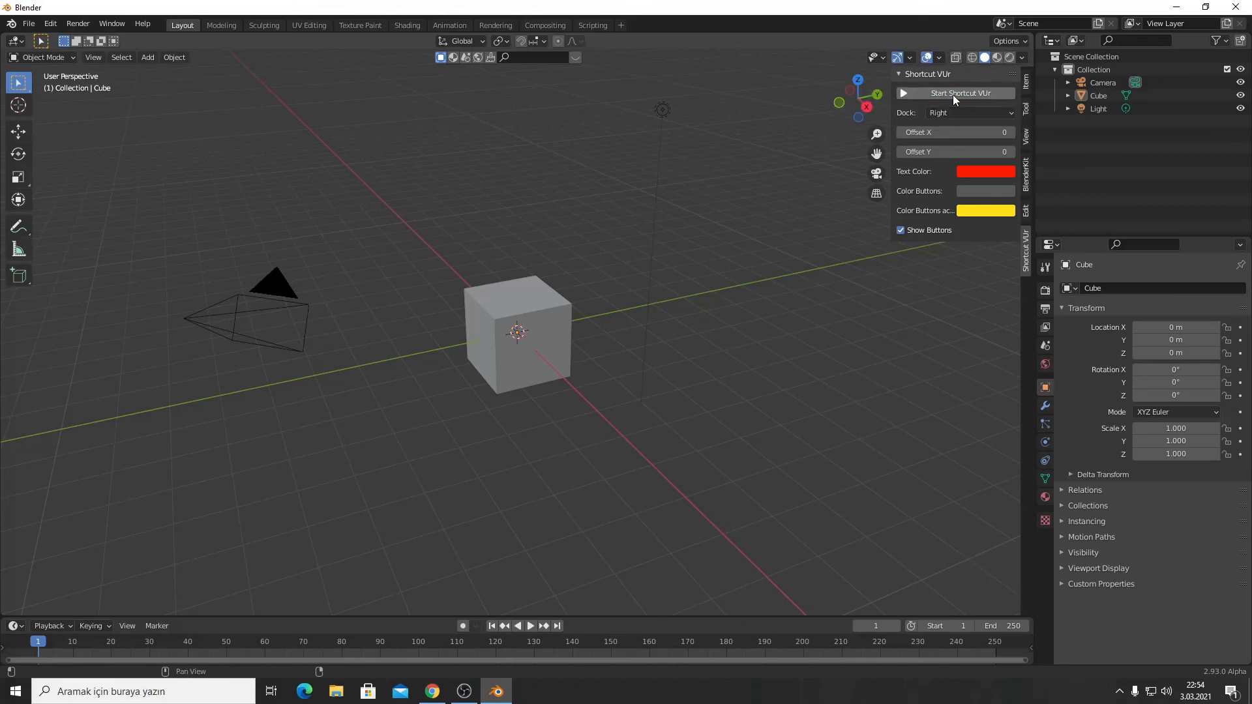
mouse_move(989, 93)
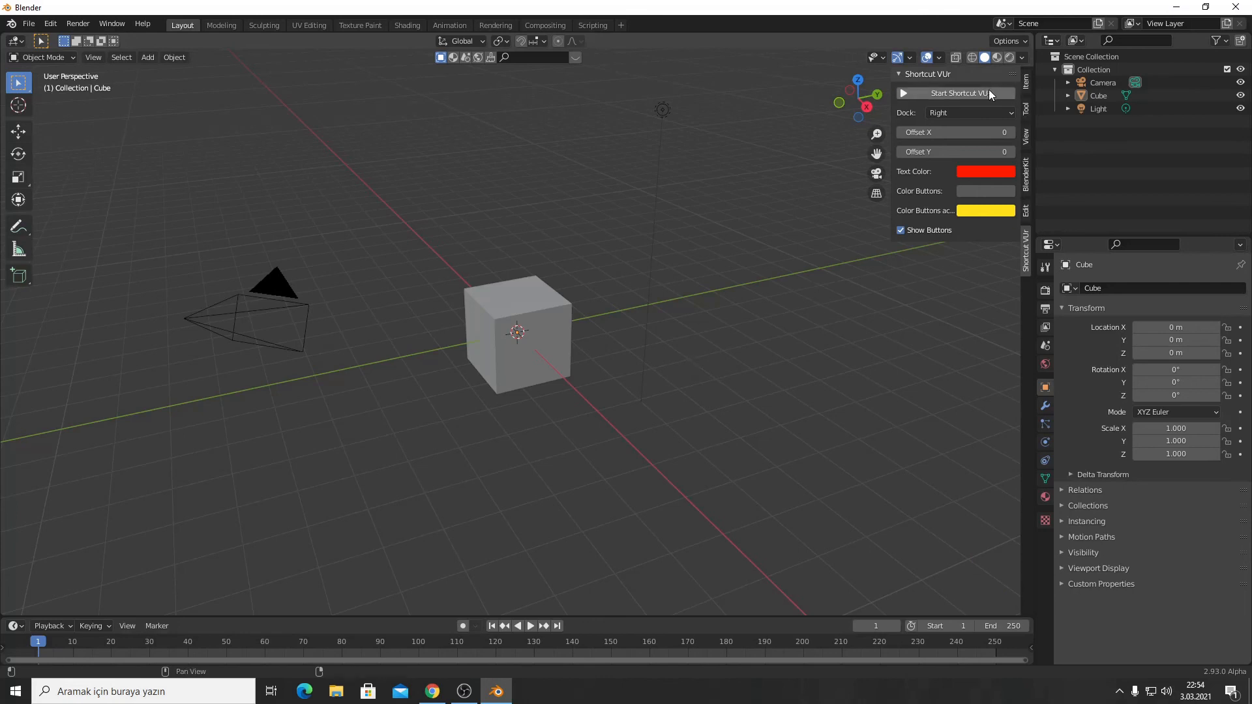
mouse_move(955, 94)
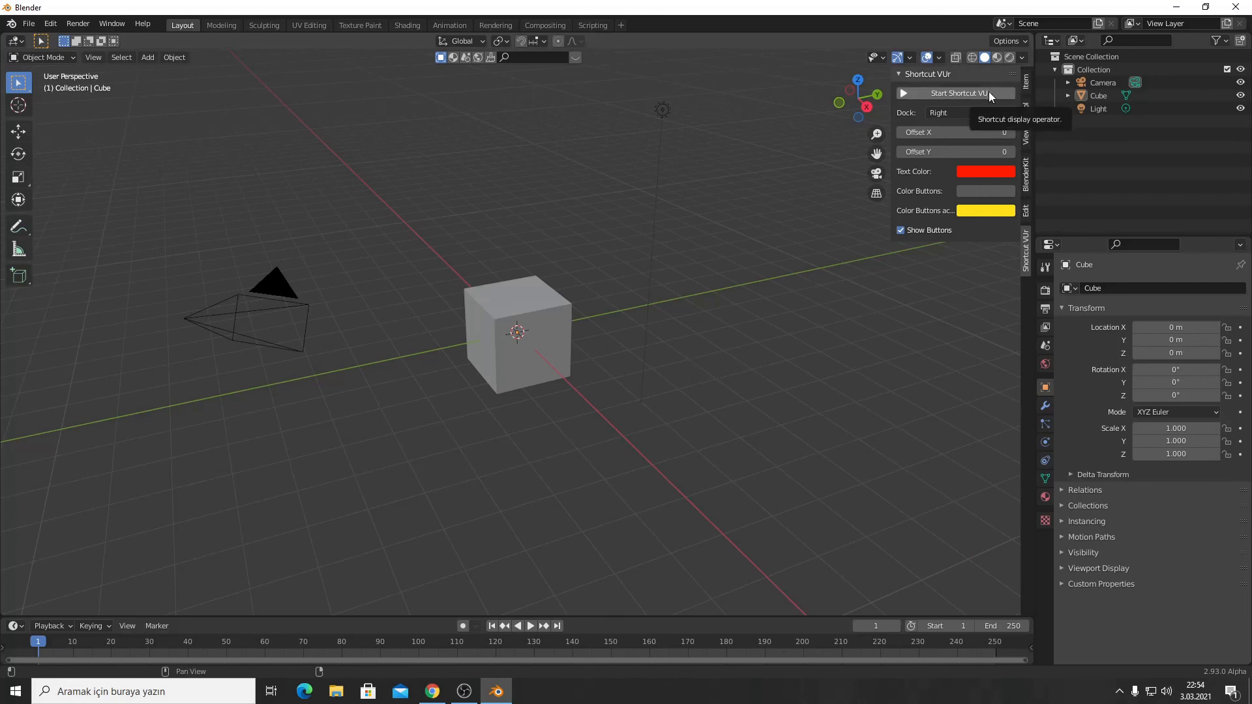
click(955, 93)
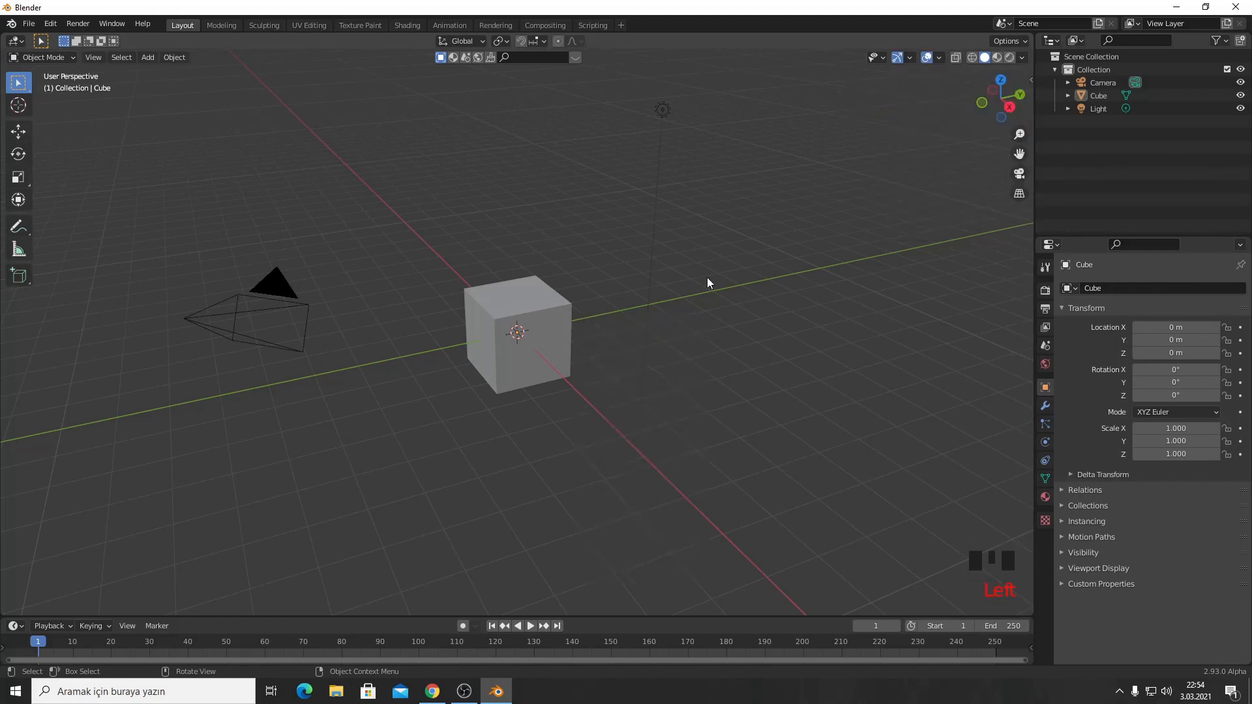
mouse_move(726, 278)
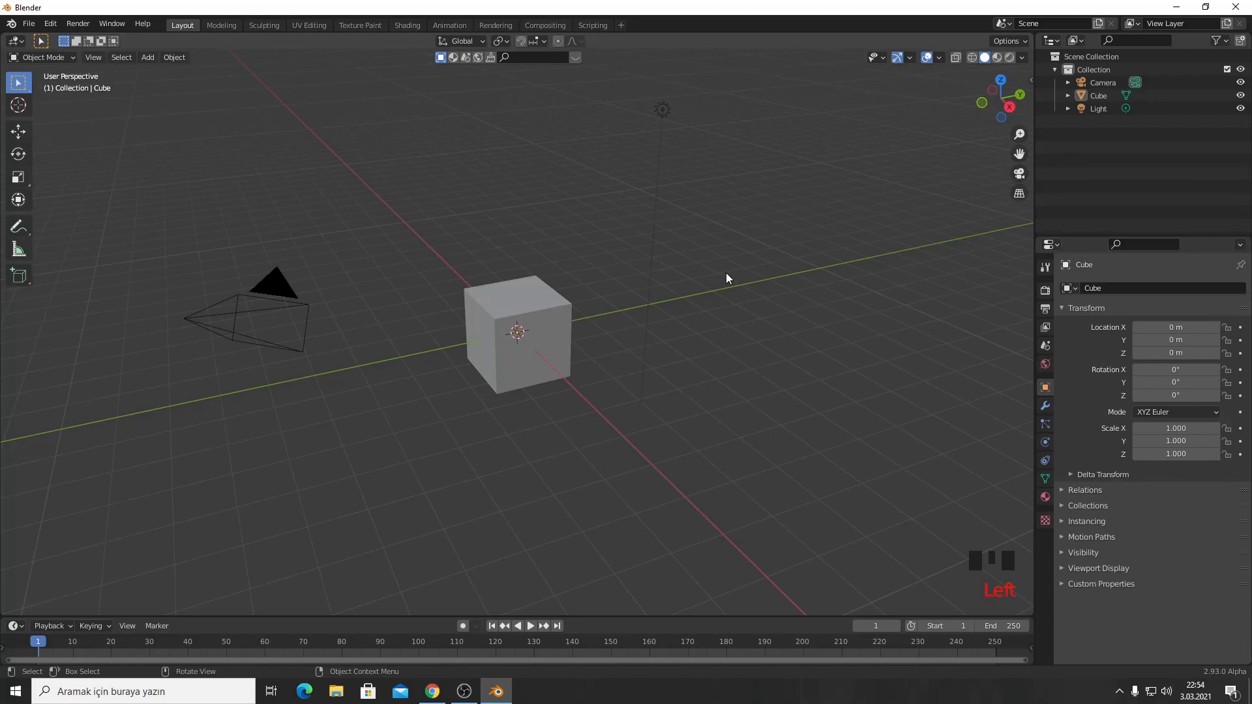